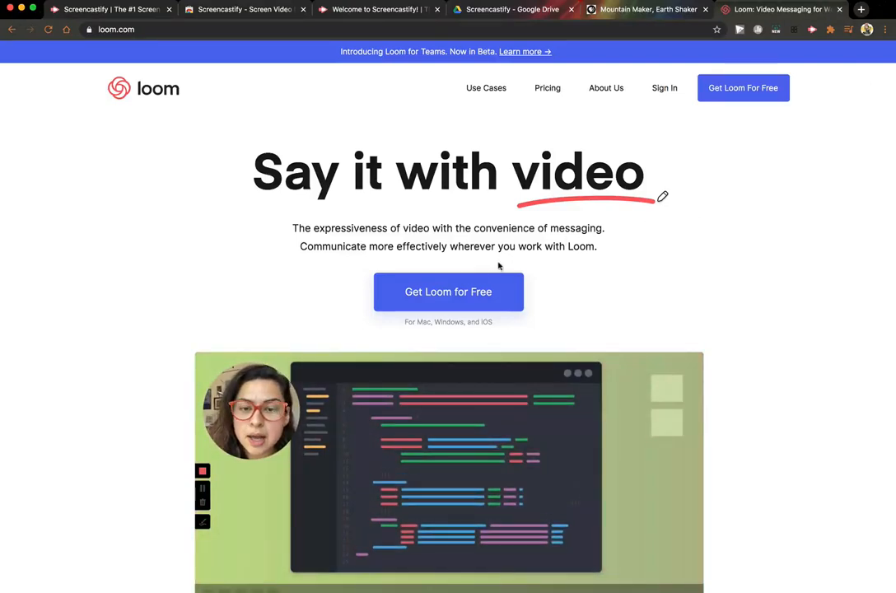
Sign up for a free Loom account with Google and dismiss the Pro discount notice
{"action": "left_click", "coordinate": [448, 291]}
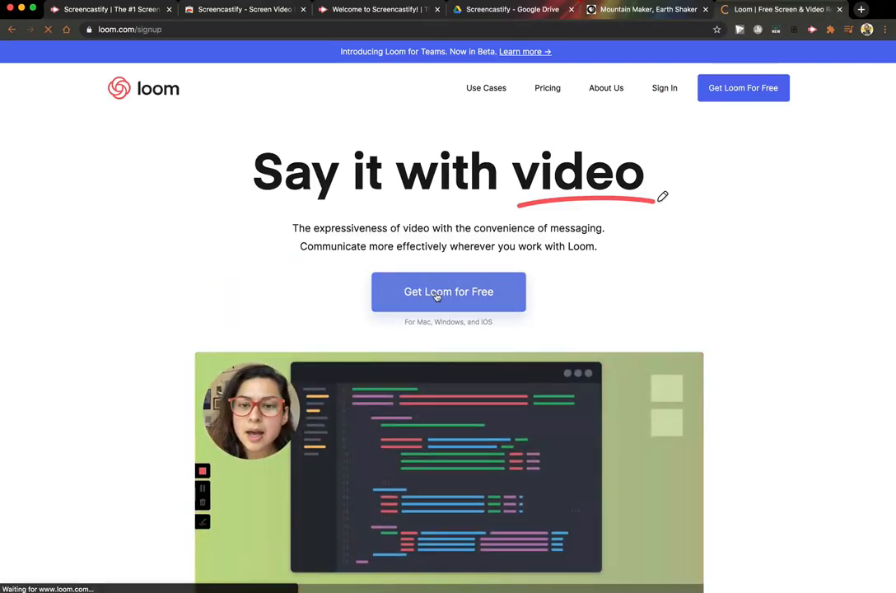
{"action": "left_click", "coordinate": [448, 291]}
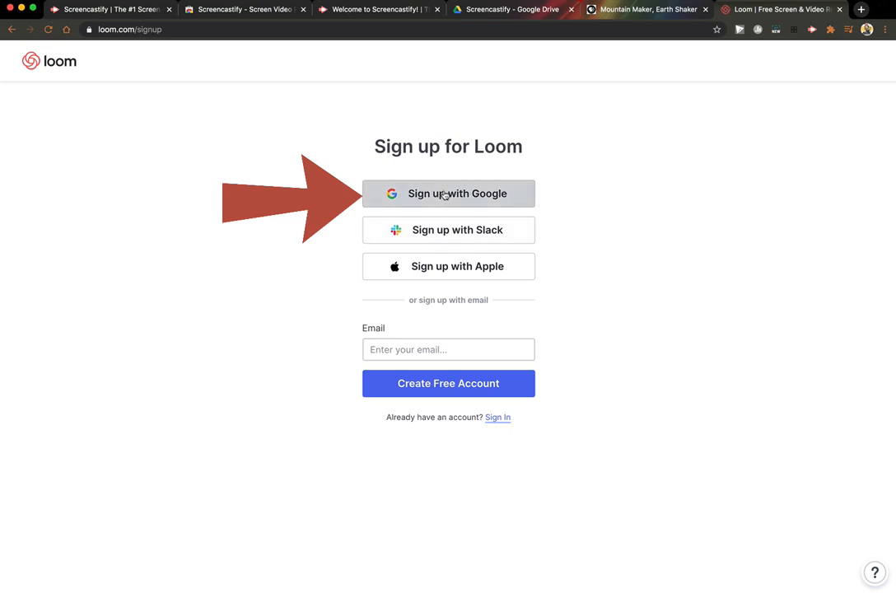
{"action": "left_click", "coordinate": [448, 194]}
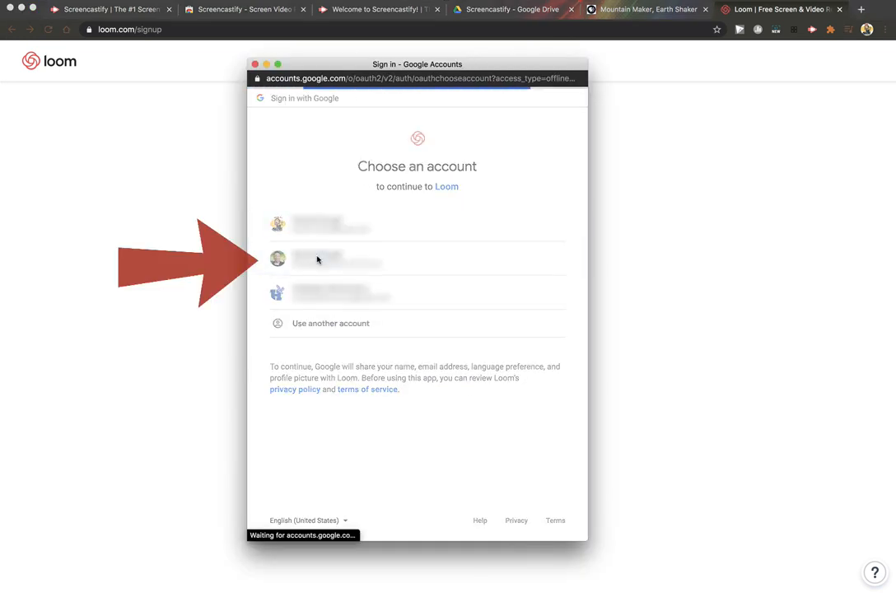
{"action": "left_click", "coordinate": [337, 257]}
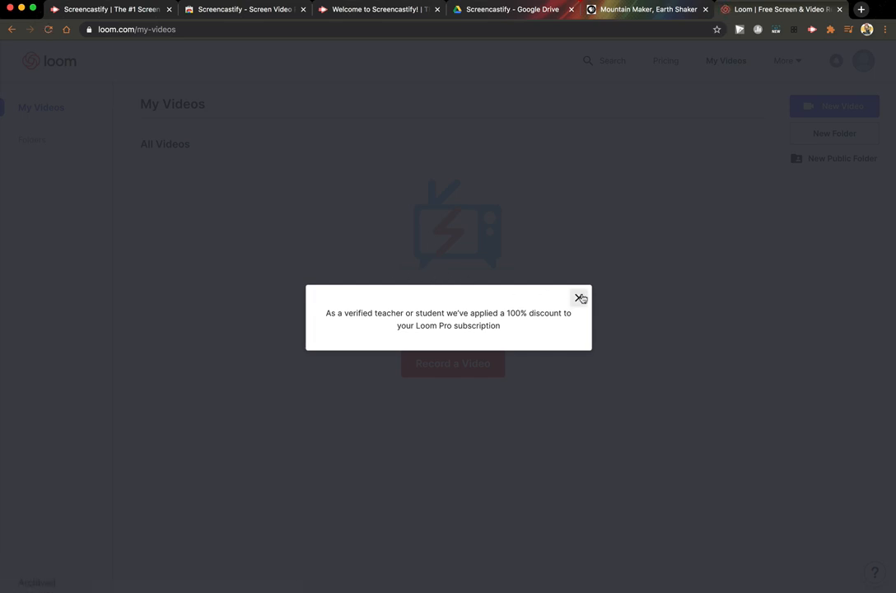
{"action": "left_click", "coordinate": [580, 298]}
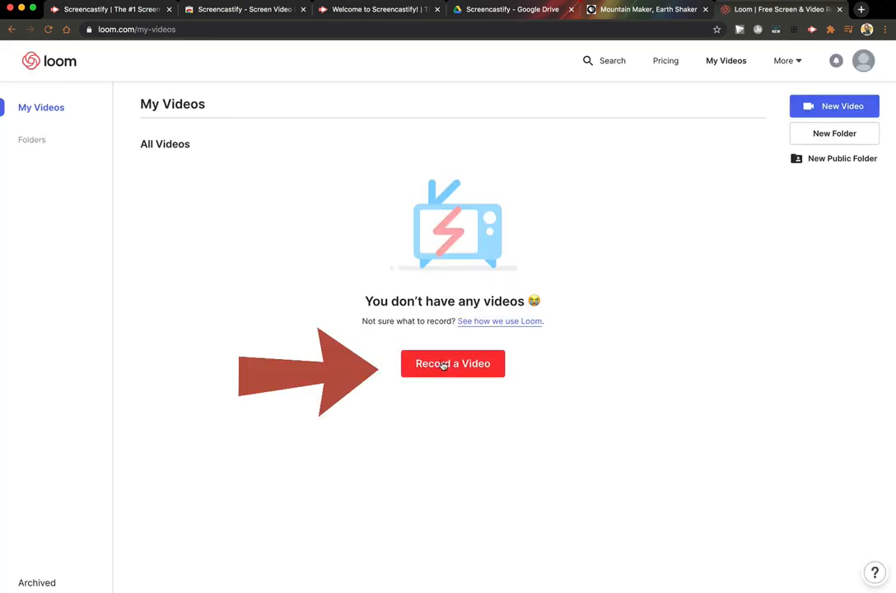
Install the Loom for Chrome extension from the Chrome Web Store
{"action": "left_click", "coordinate": [452, 363]}
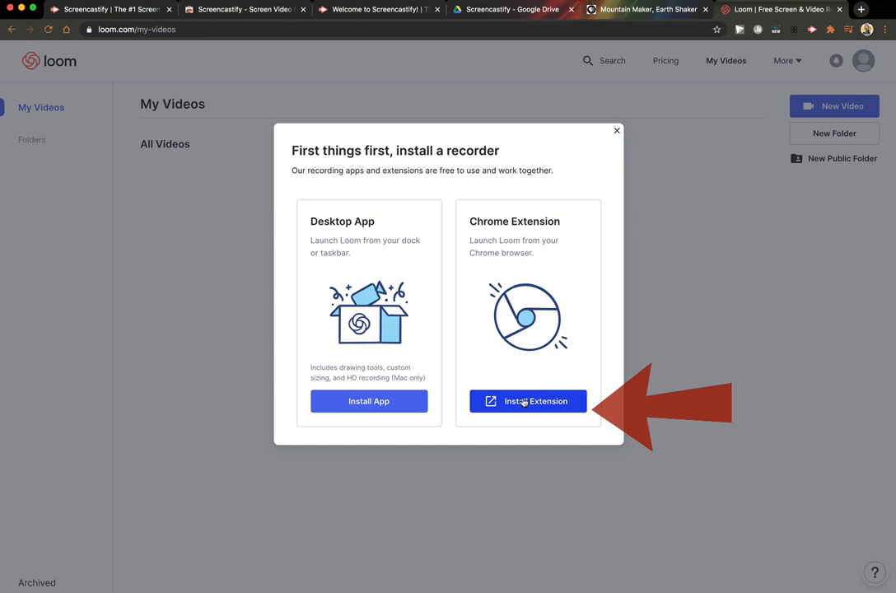
{"action": "left_click", "coordinate": [527, 401]}
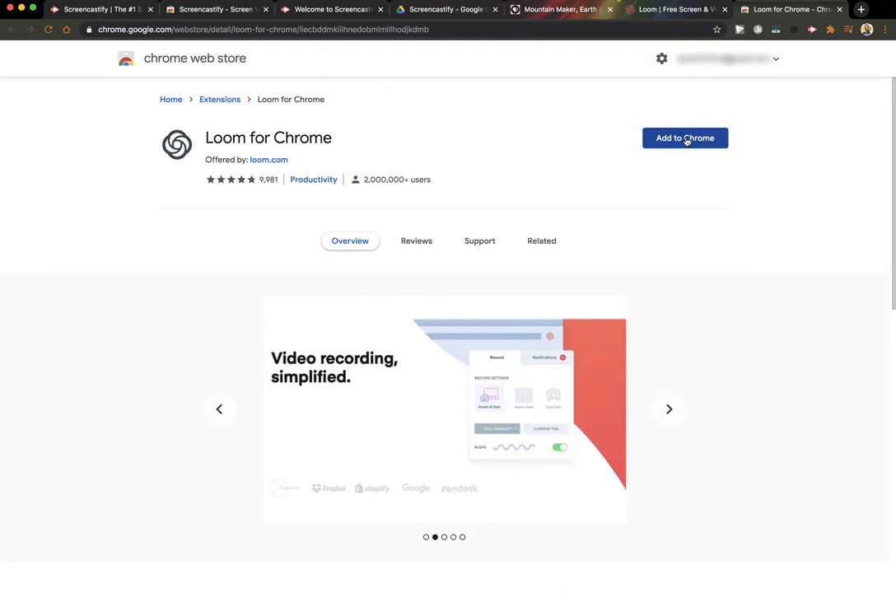
{"action": "left_click", "coordinate": [686, 137]}
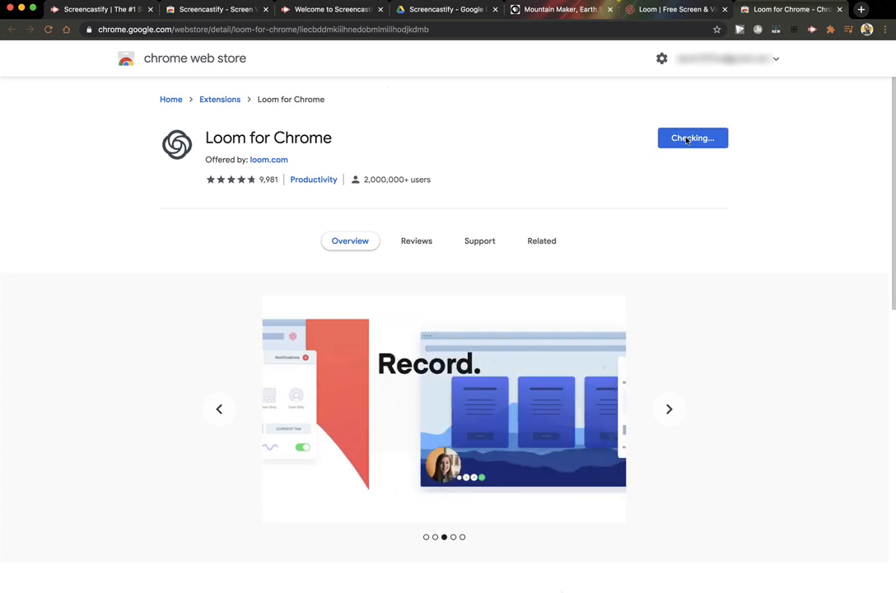
{"action": "left_click", "coordinate": [691, 138]}
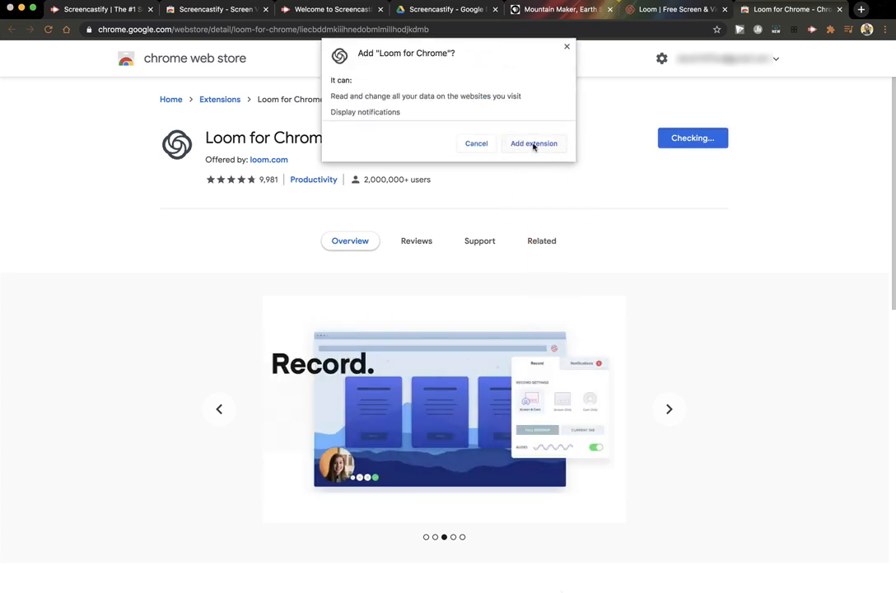
{"action": "left_click", "coordinate": [533, 143]}
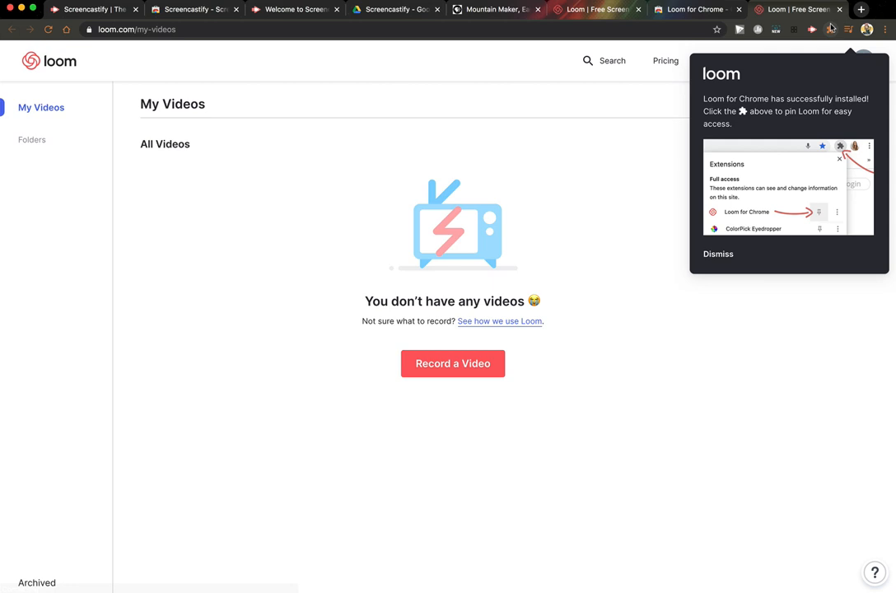
{"action": "mouse_move", "coordinate": [826, 30]}
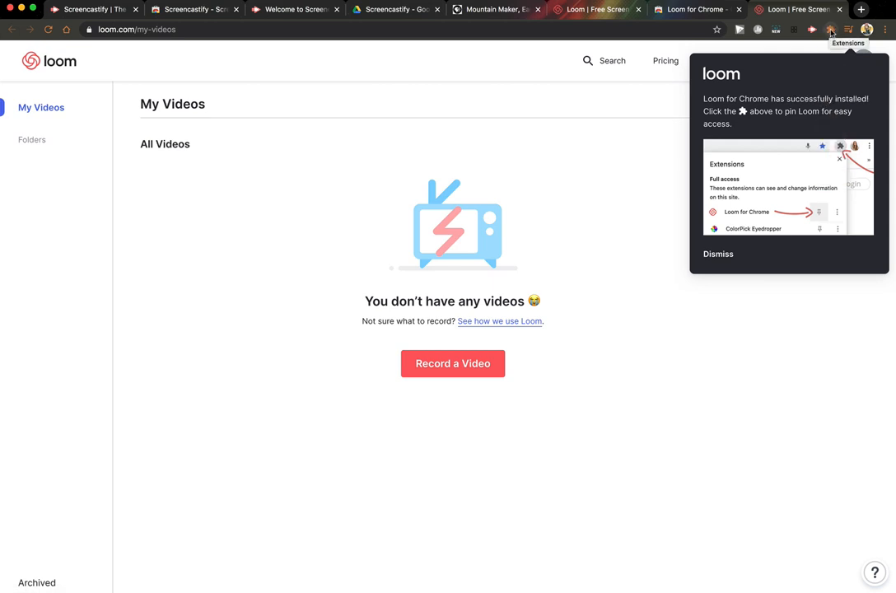
Pin Loom for Chrome to the toolbar and view its options menu
{"action": "left_click", "coordinate": [826, 28]}
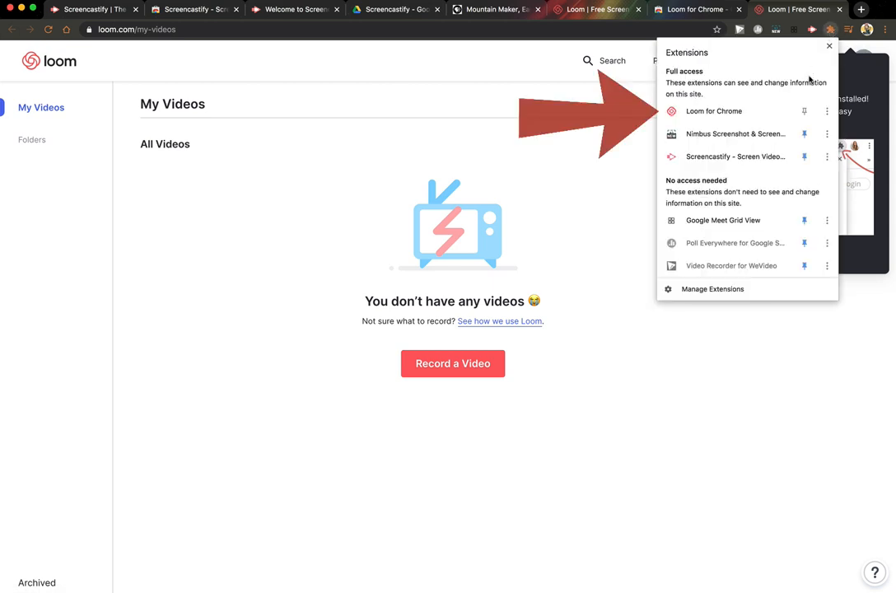
{"action": "mouse_move", "coordinate": [803, 111]}
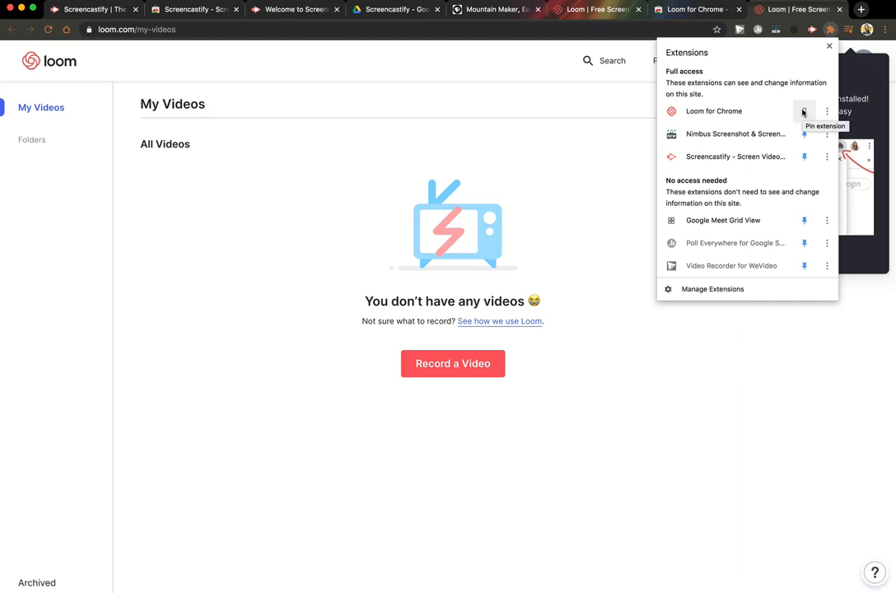
{"action": "left_click", "coordinate": [802, 111]}
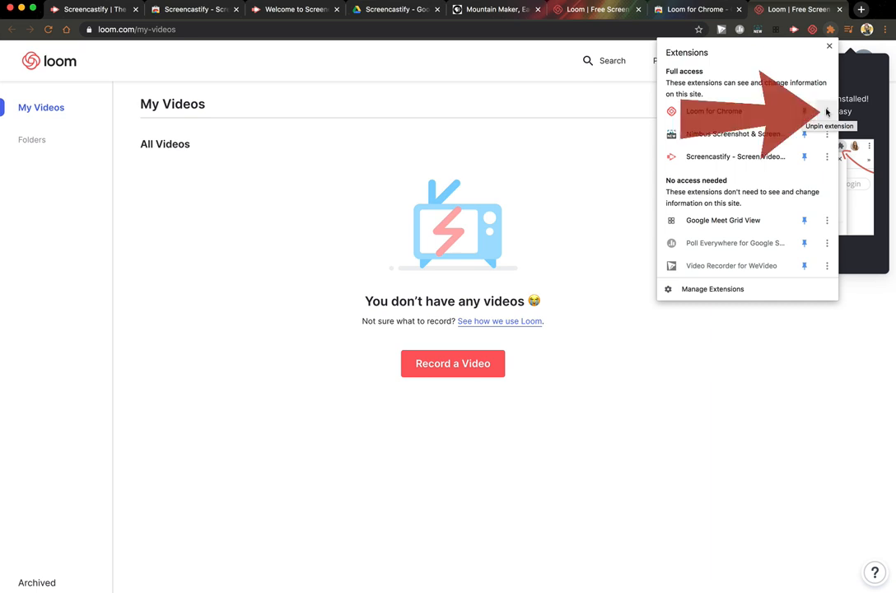
{"action": "left_click", "coordinate": [826, 111]}
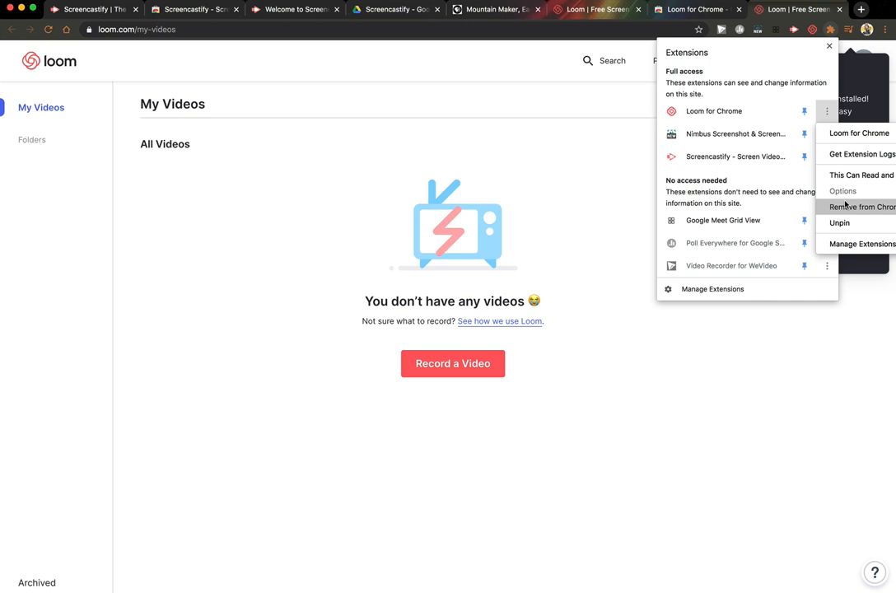
{"action": "mouse_move", "coordinate": [620, 149]}
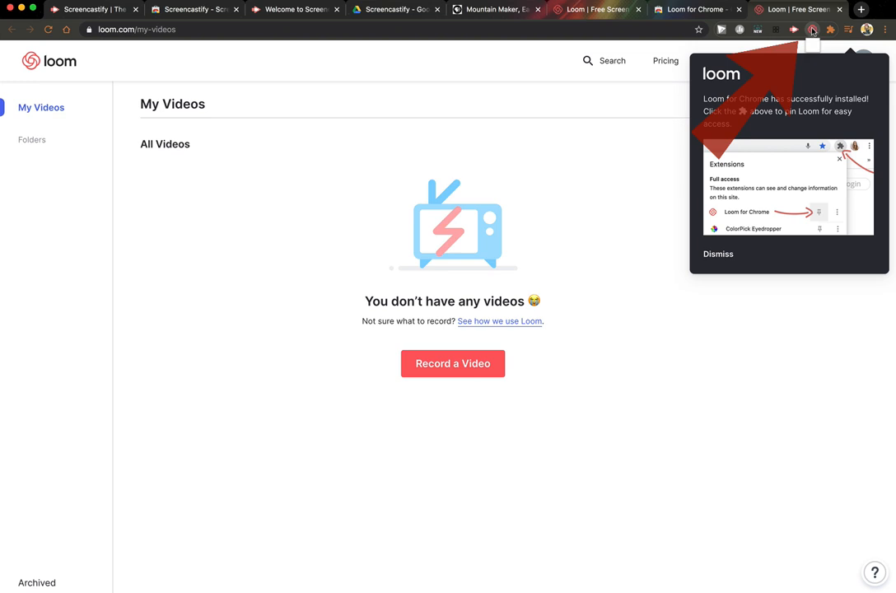
Launch the Loom recorder and allow microphone and camera access on the Mountain Maker page
{"action": "left_click", "coordinate": [453, 363]}
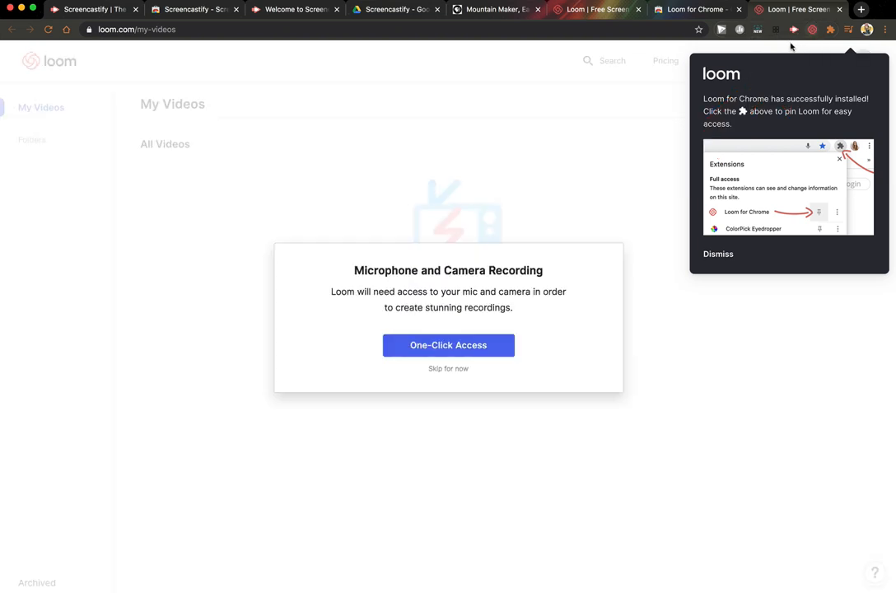
{"action": "mouse_move", "coordinate": [448, 349]}
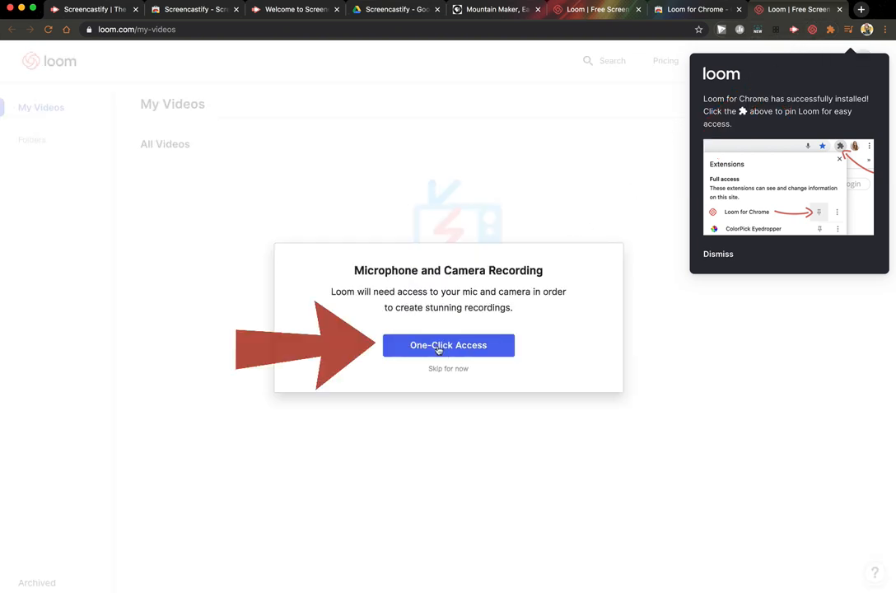
{"action": "left_click", "coordinate": [448, 345]}
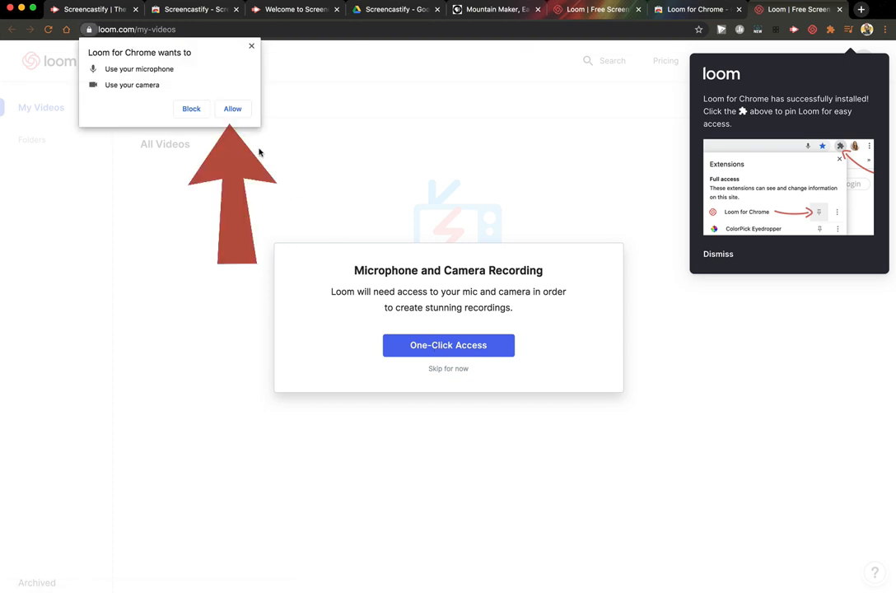
{"action": "left_click", "coordinate": [500, 10]}
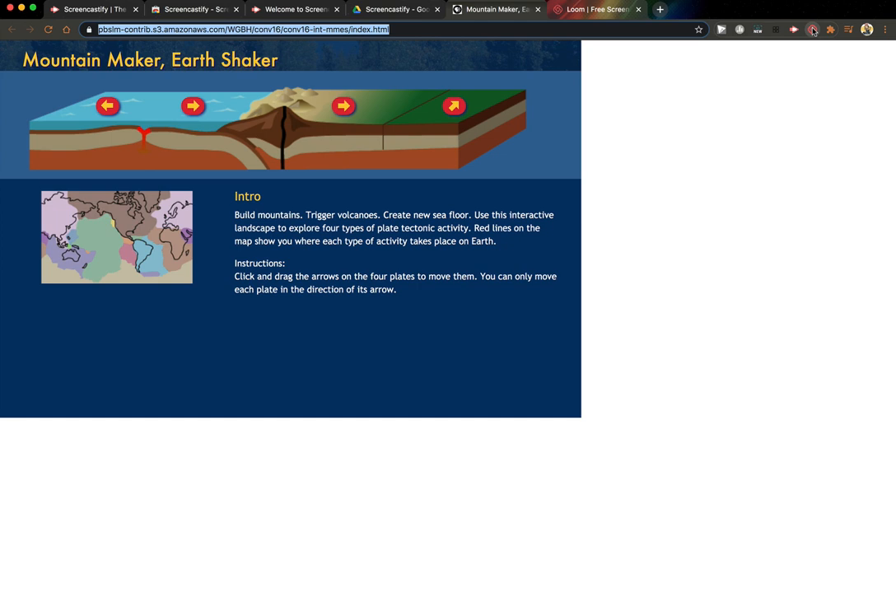
Record the Mountain Maker tab with Screen+Cam, resuming after a pause
{"action": "left_click", "coordinate": [811, 28]}
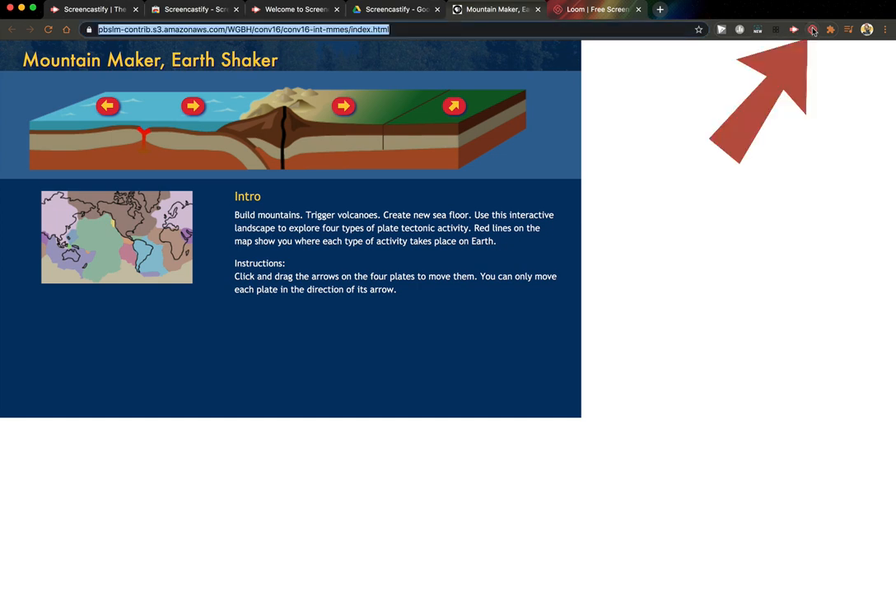
{"action": "left_click", "coordinate": [811, 29]}
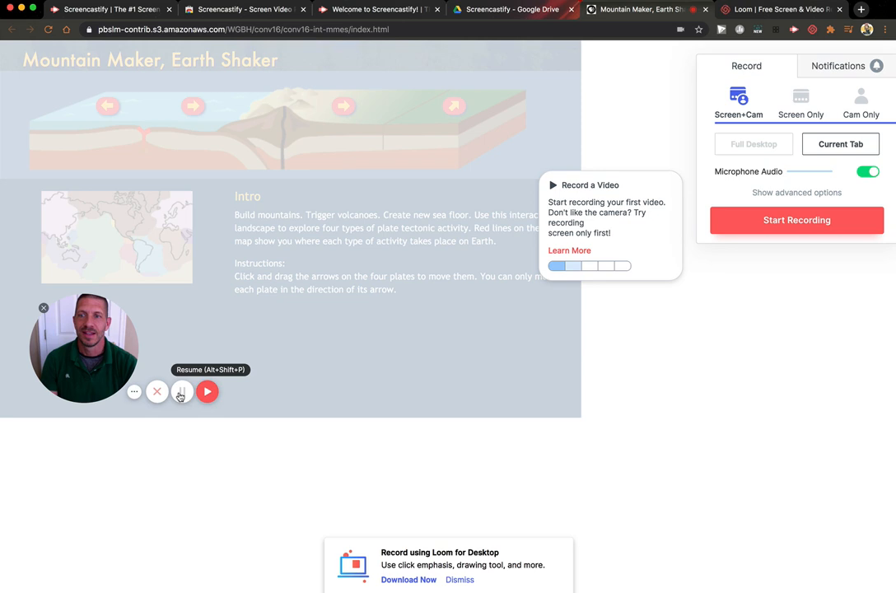
{"action": "left_click", "coordinate": [181, 391]}
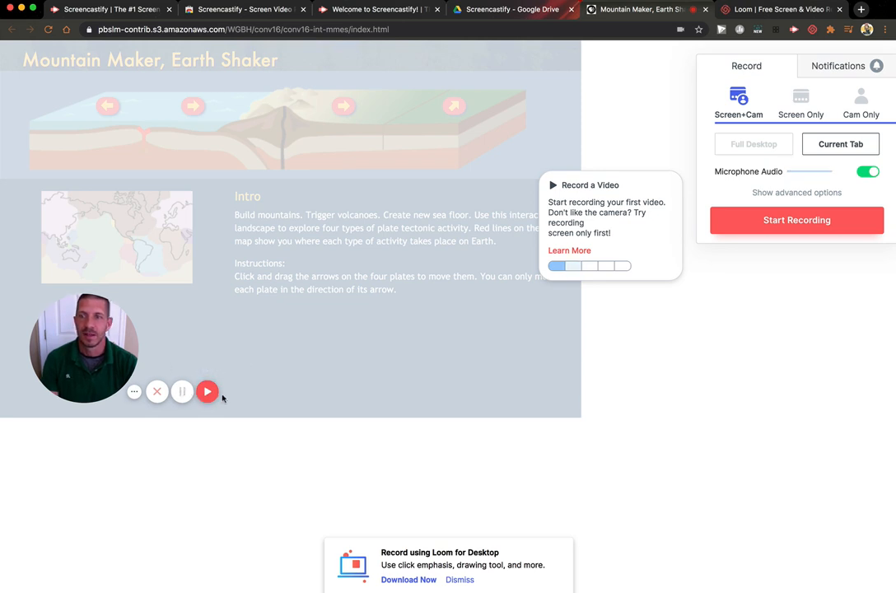
{"action": "mouse_move", "coordinate": [207, 392]}
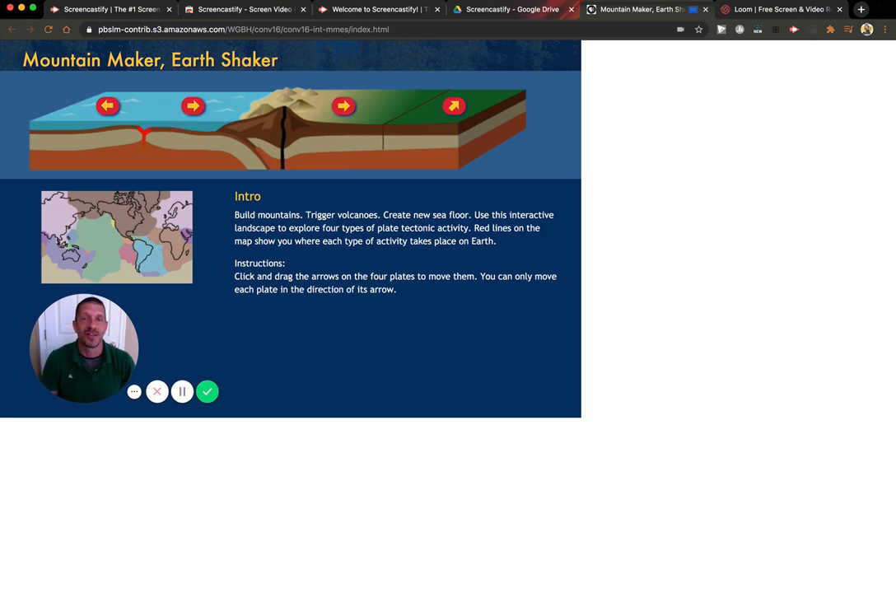
{"action": "mouse_move", "coordinate": [182, 392]}
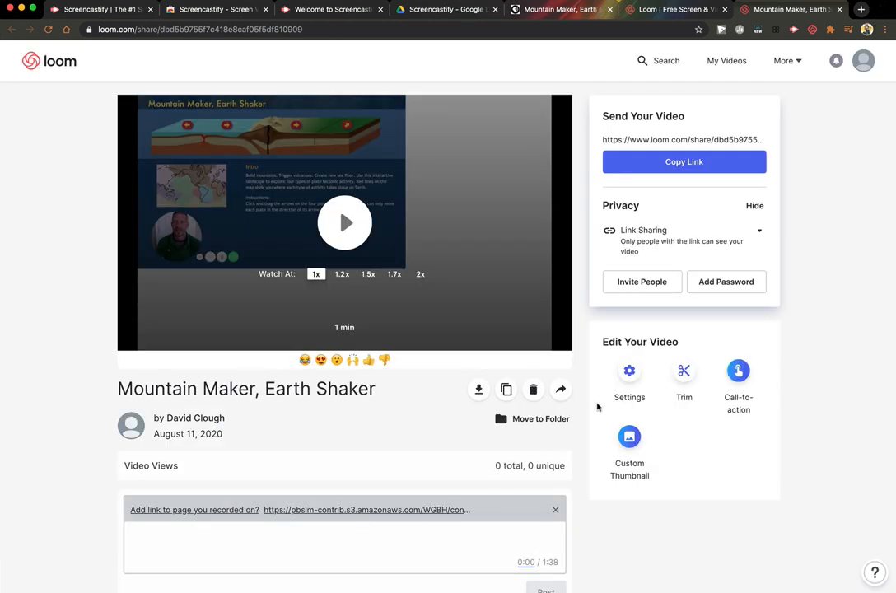
Leave the video's settings unchanged and open the trim editor
{"action": "left_click", "coordinate": [630, 370]}
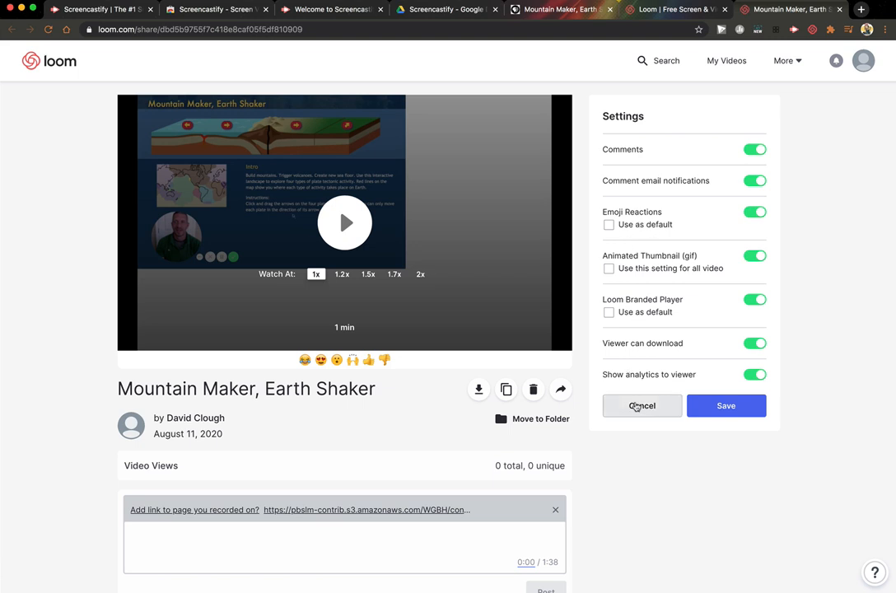
{"action": "left_click", "coordinate": [641, 405]}
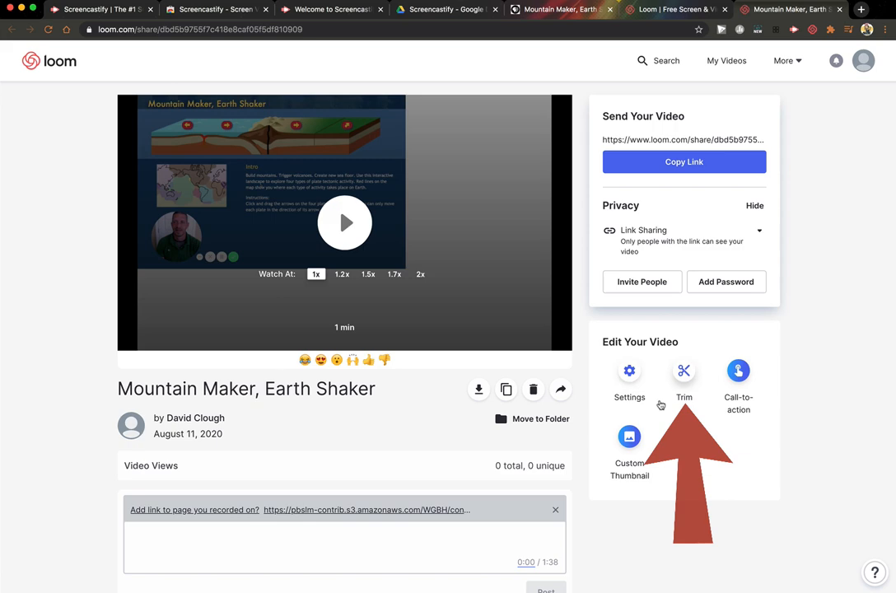
{"action": "left_click", "coordinate": [683, 371]}
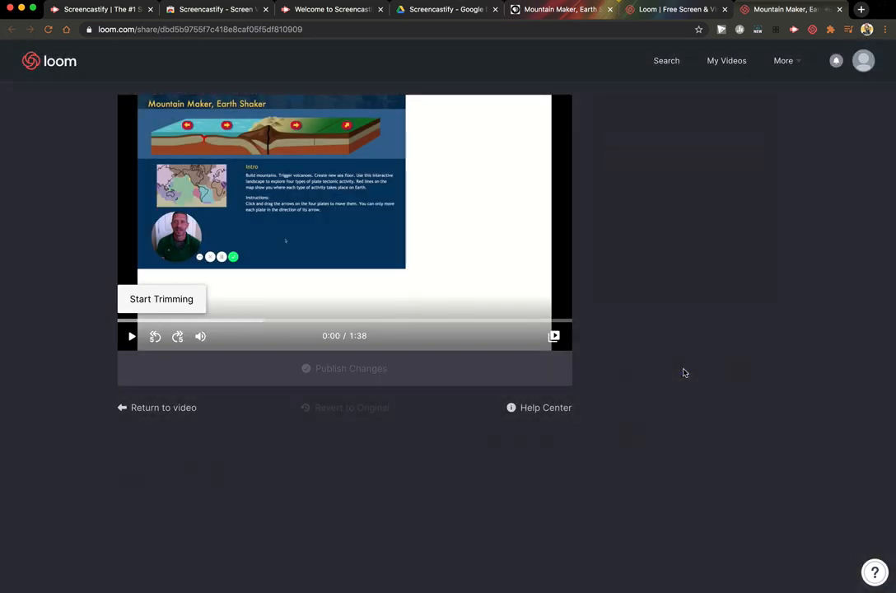
Trim the opening to about 0:45 and publish, leaving a 0:58 video
{"action": "left_click", "coordinate": [161, 299]}
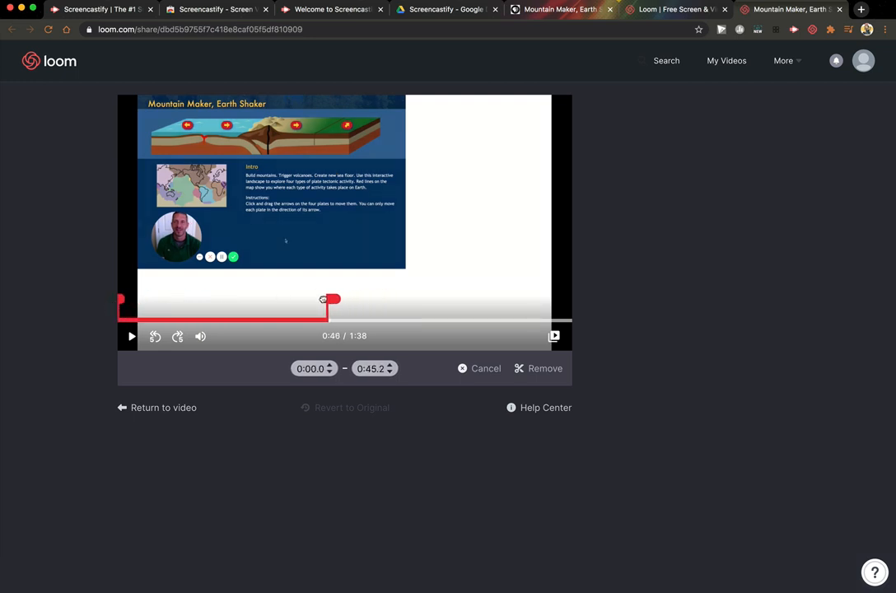
{"action": "left_click_drag", "start_coordinate": [328, 299], "coordinate": [288, 299]}
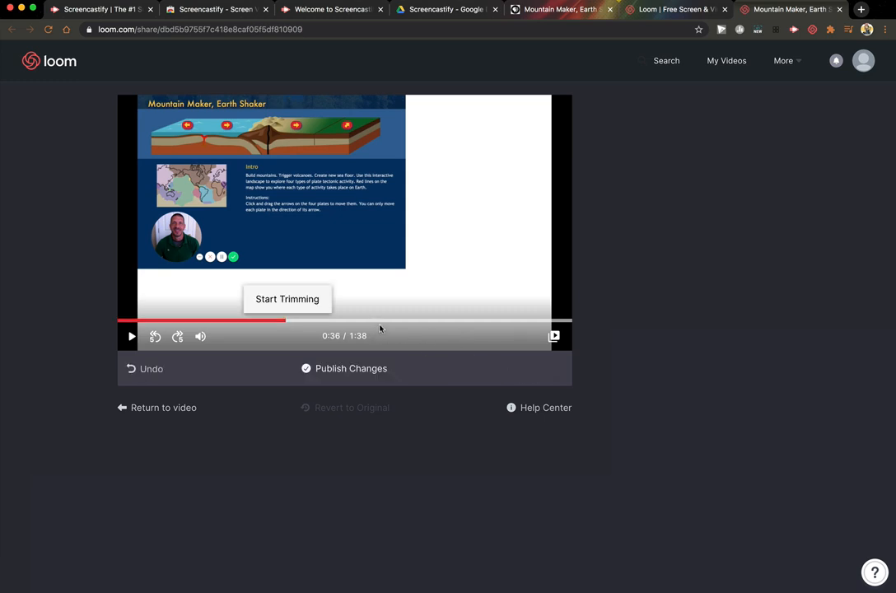
{"action": "left_click", "coordinate": [286, 299]}
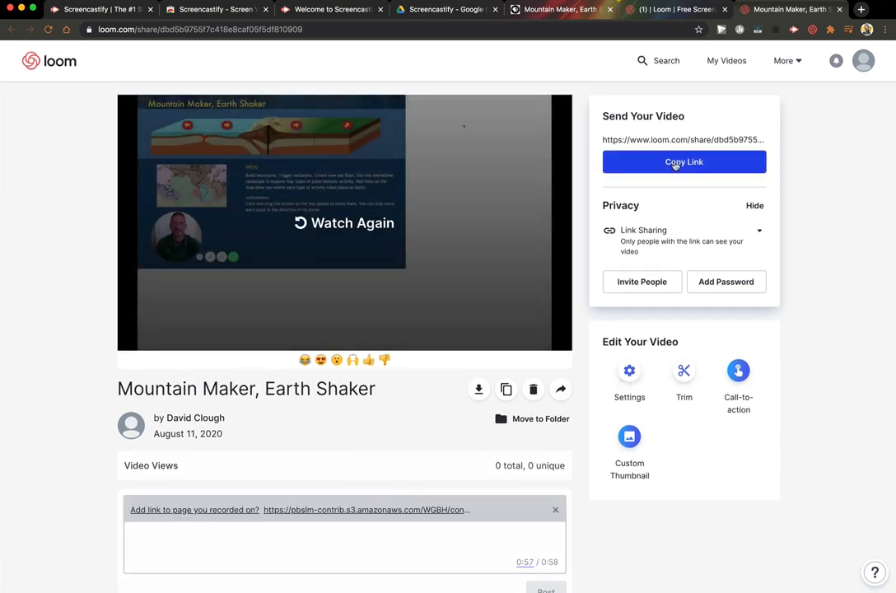
Copy the share link and view the Mountain Maker video's options in My Videos
{"action": "left_click", "coordinate": [684, 161]}
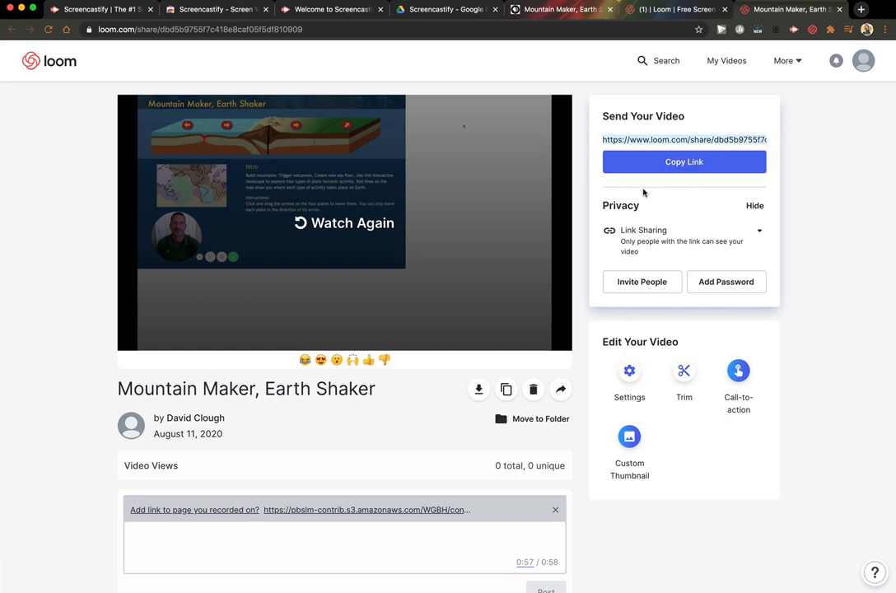
{"action": "left_click", "coordinate": [726, 60]}
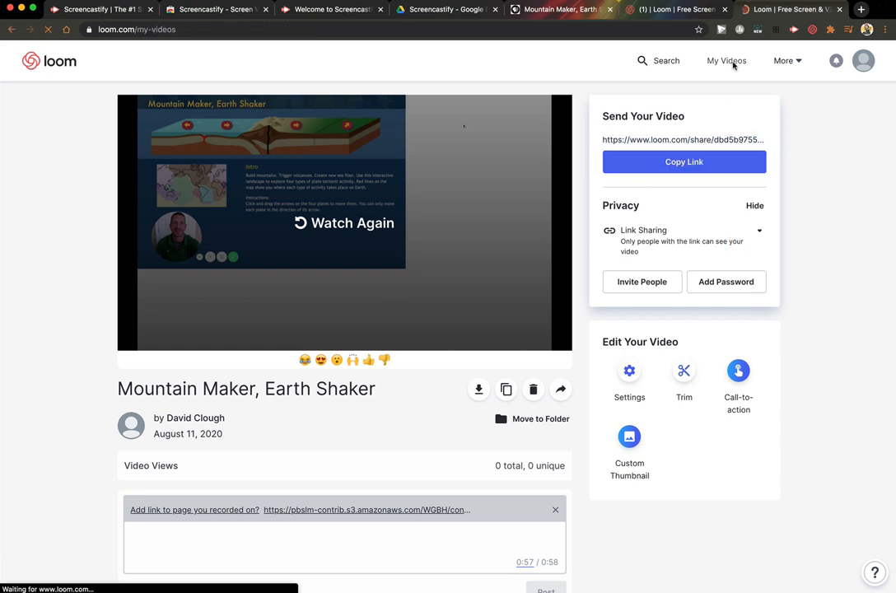
{"action": "left_click", "coordinate": [726, 61]}
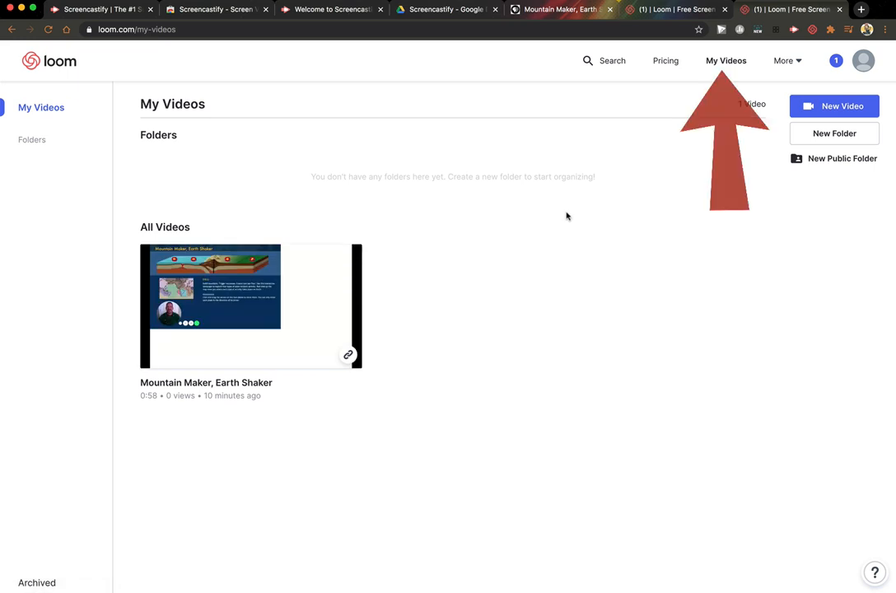
{"action": "mouse_move", "coordinate": [251, 306]}
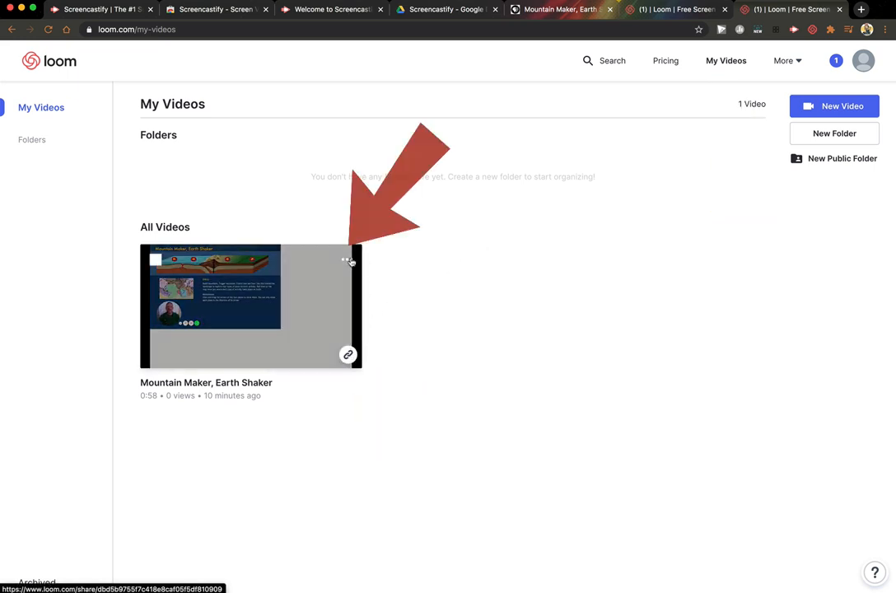
{"action": "left_click", "coordinate": [346, 260]}
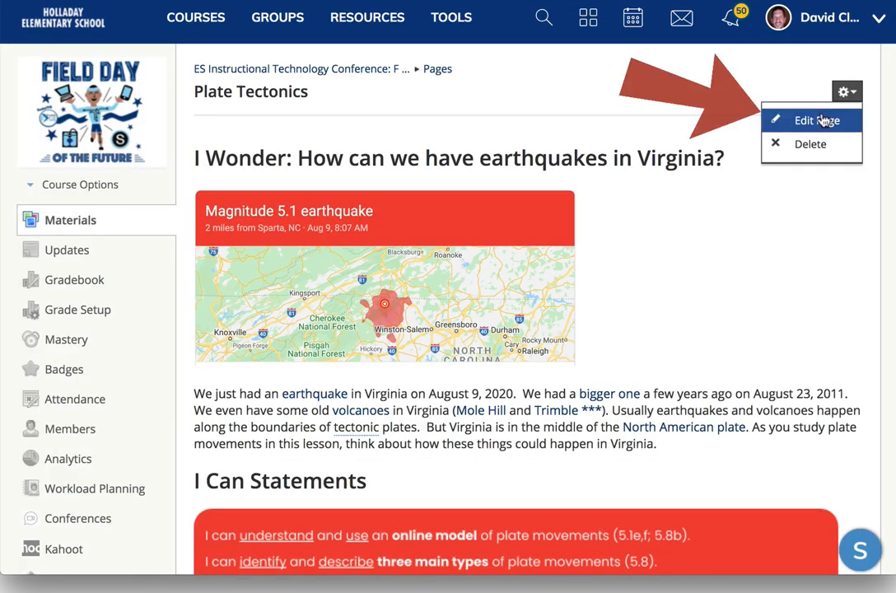
Edit the Plate Tectonics page and link 'this video' to the Loom share URL
{"action": "left_click", "coordinate": [816, 120]}
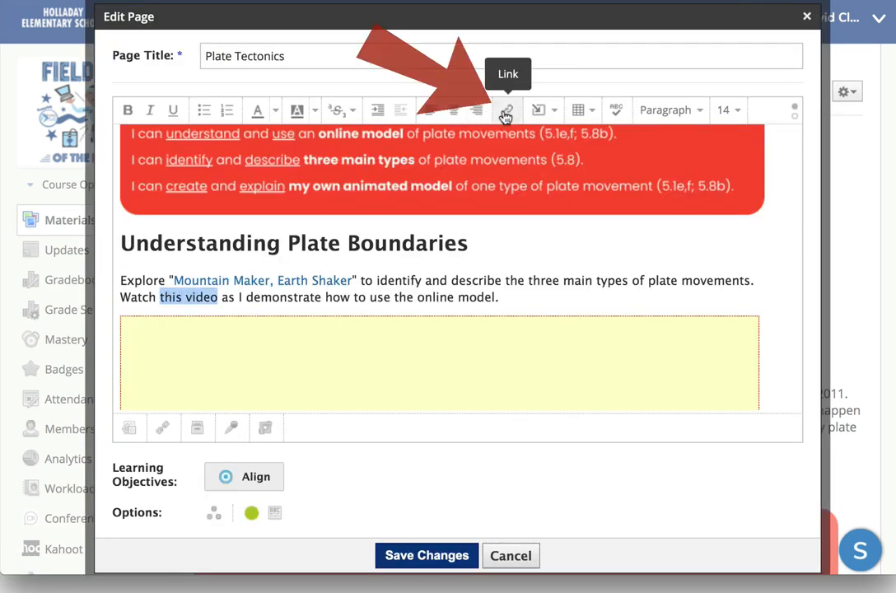
{"action": "left_click", "coordinate": [506, 110]}
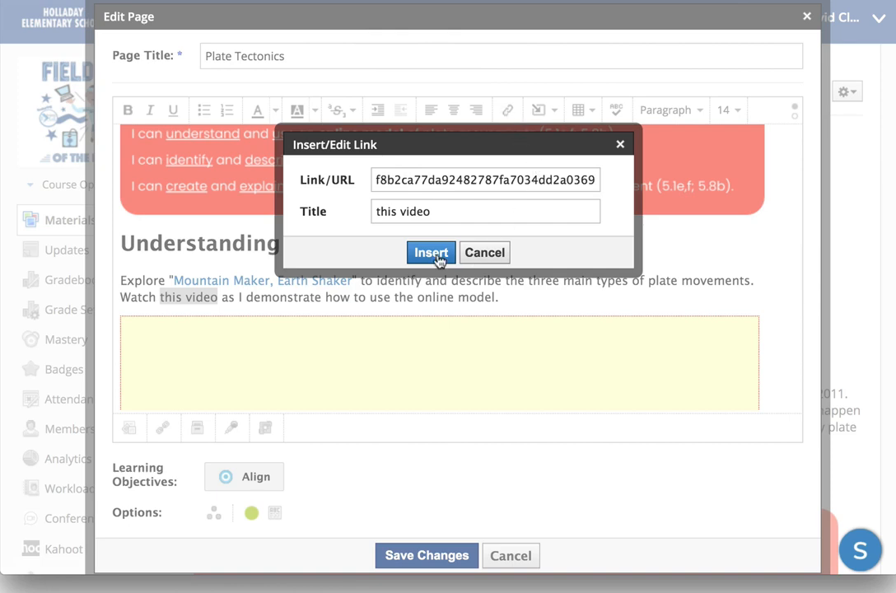
{"action": "left_click", "coordinate": [430, 252]}
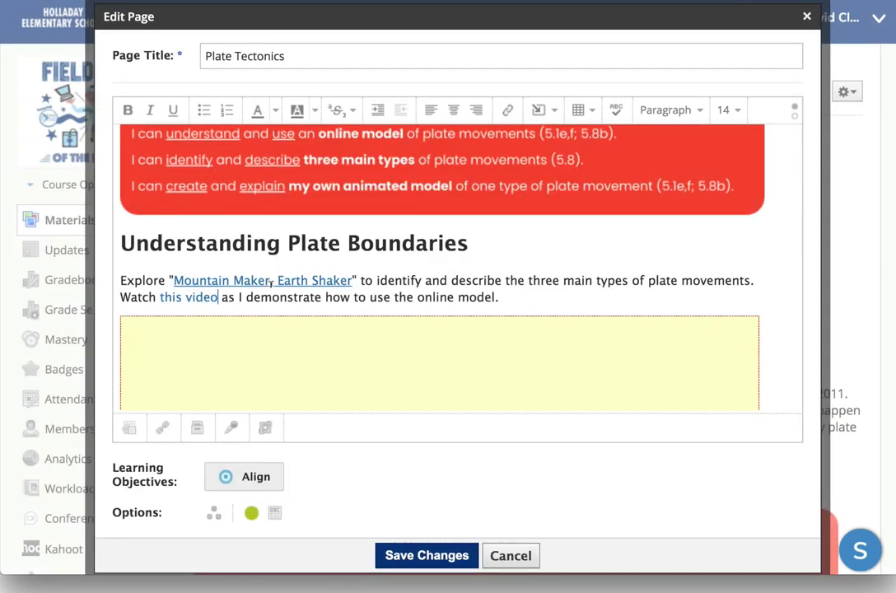